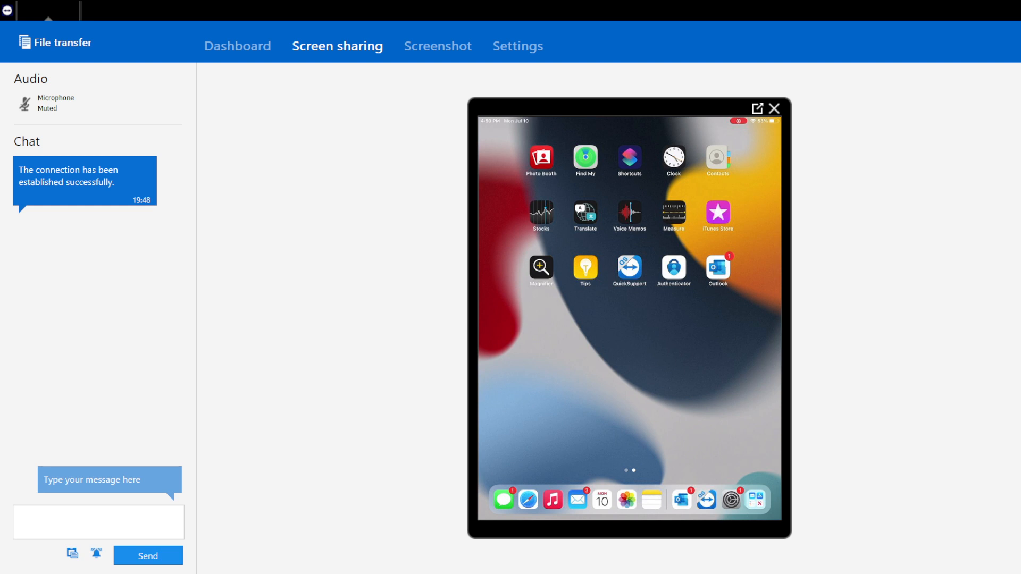
# Step: Navigate to Apps > App selective wipe and start a new wipe request
pyautogui.click(717, 267)
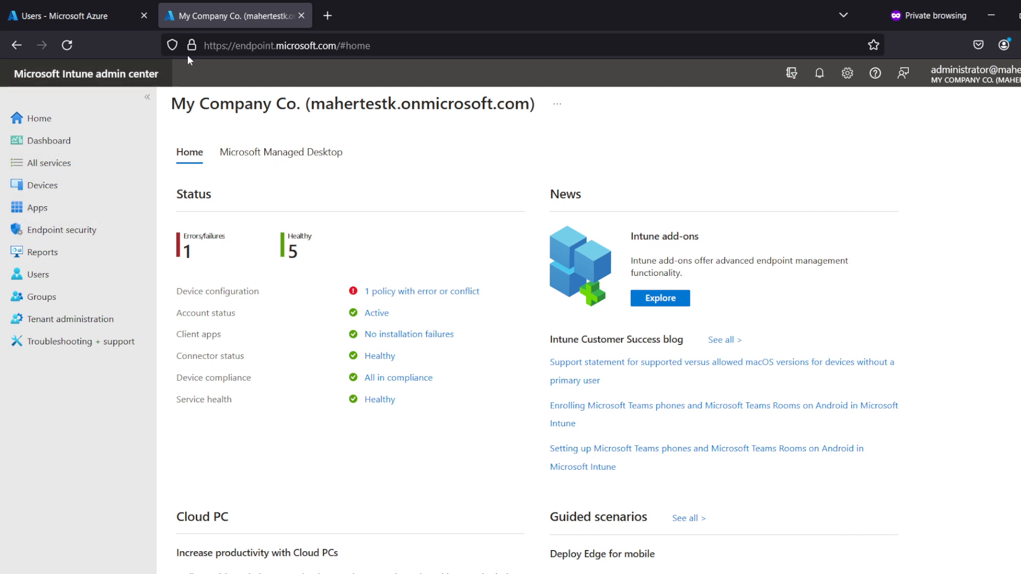
pyautogui.moveTo(71, 319)
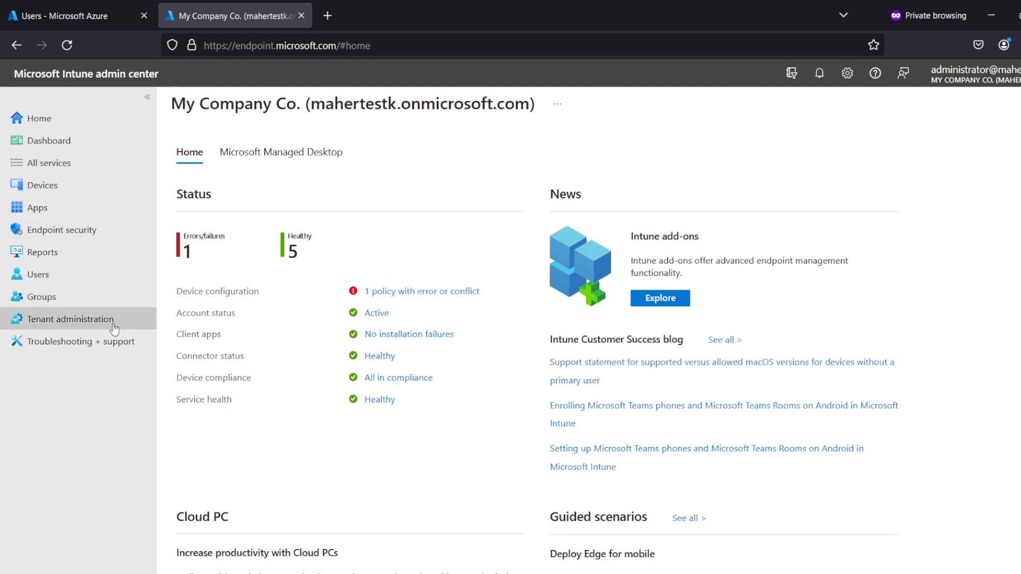
pyautogui.click(37, 207)
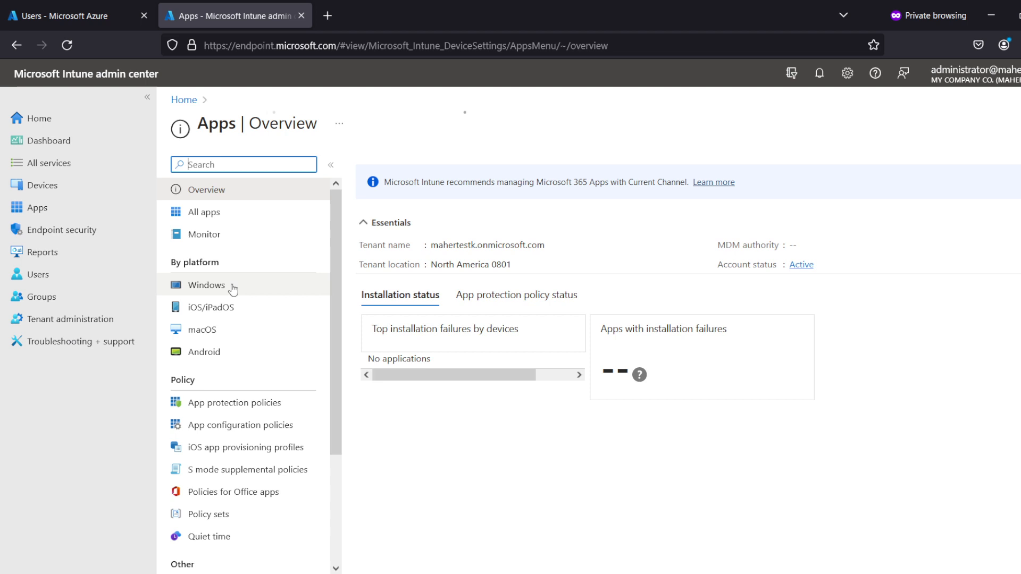
pyautogui.scroll(-3)
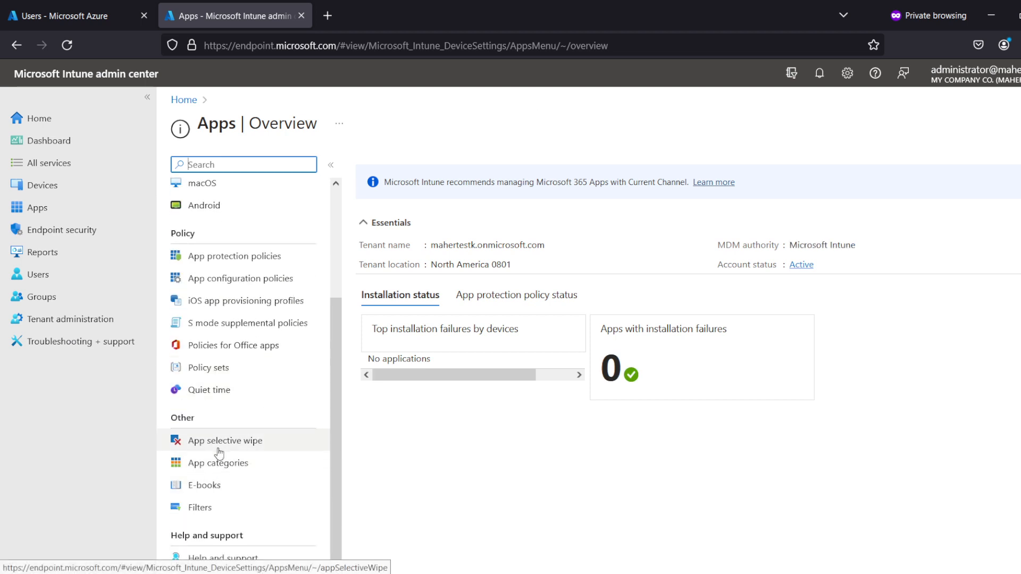
pyautogui.click(226, 441)
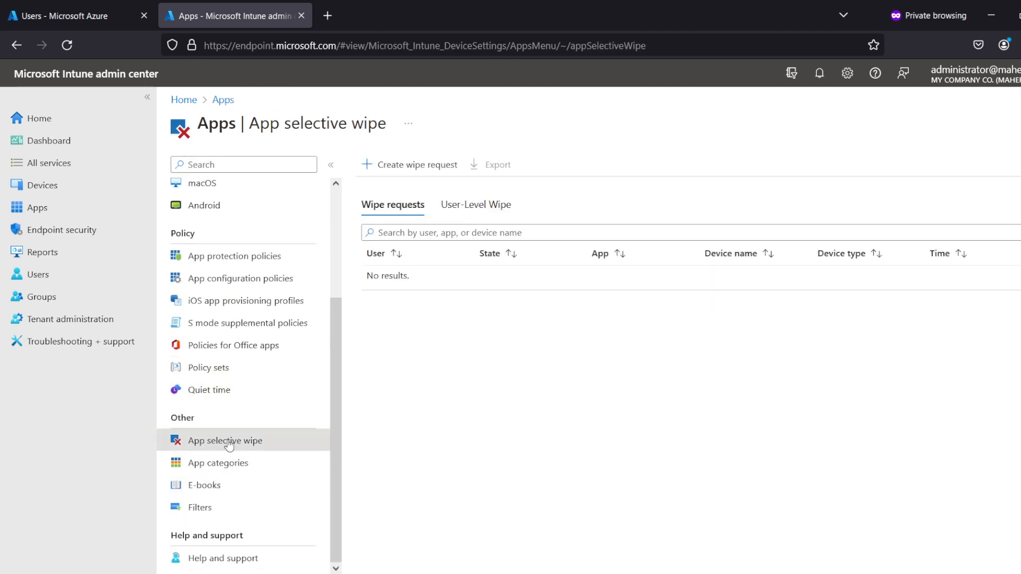
pyautogui.click(416, 164)
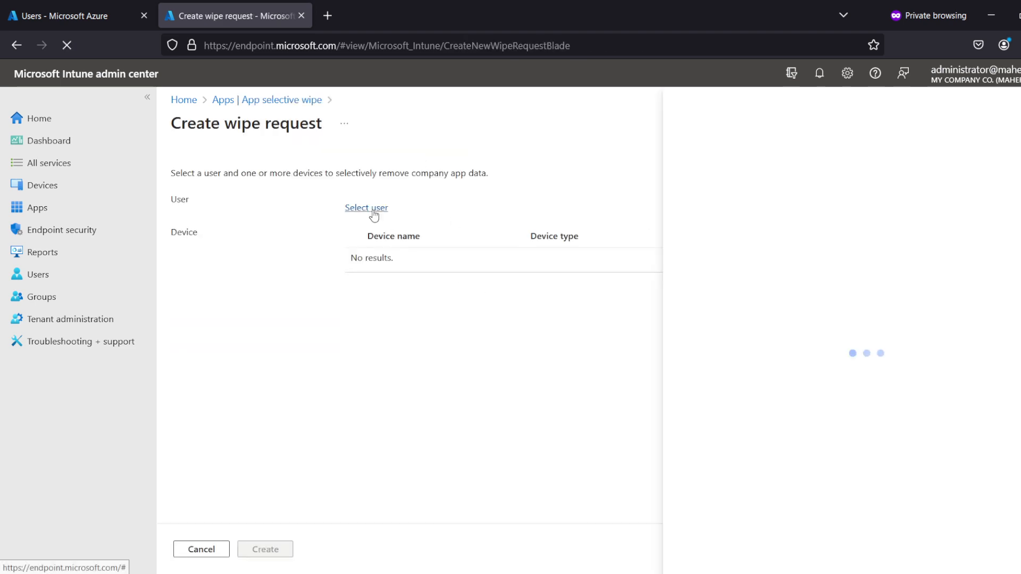
# Step: Select user B Tree and their iPad, then create the selective wipe request
pyautogui.click(366, 208)
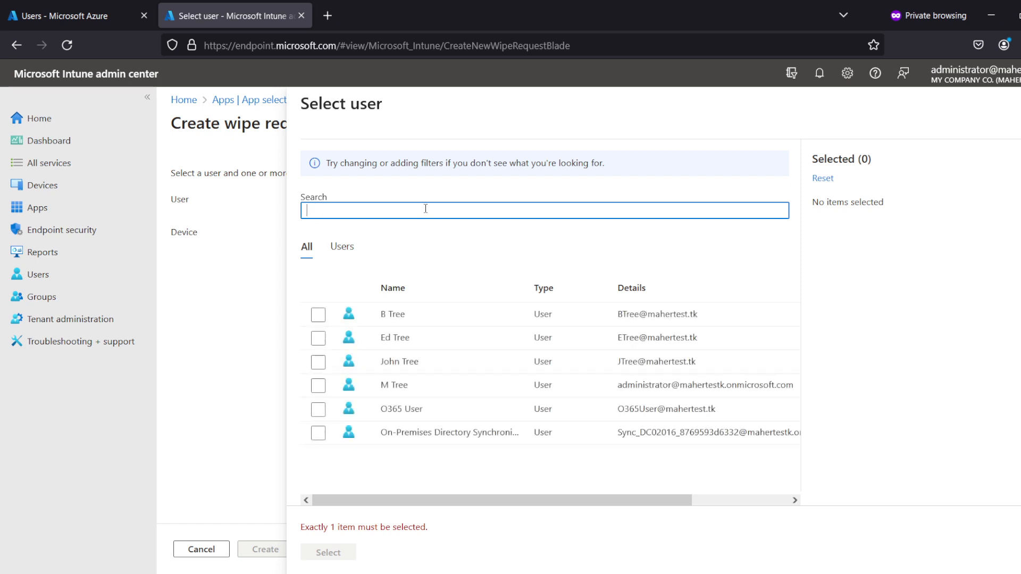
pyautogui.click(318, 314)
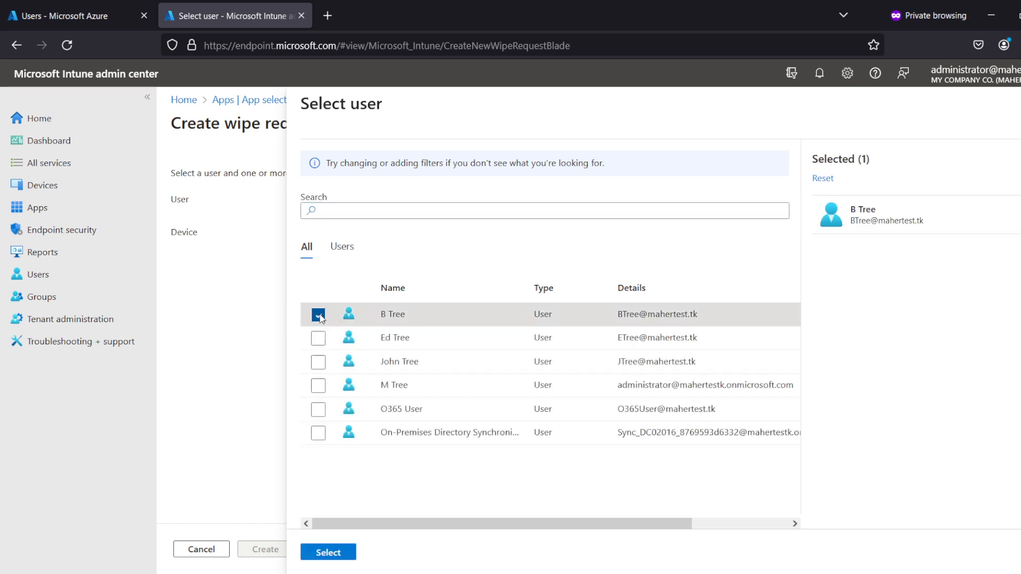
pyautogui.click(329, 552)
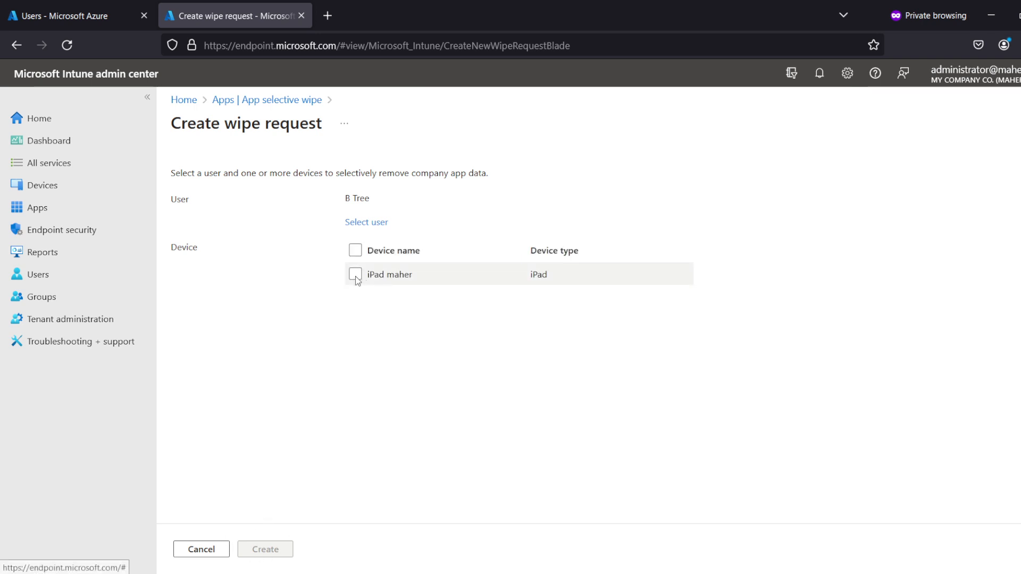
pyautogui.click(355, 274)
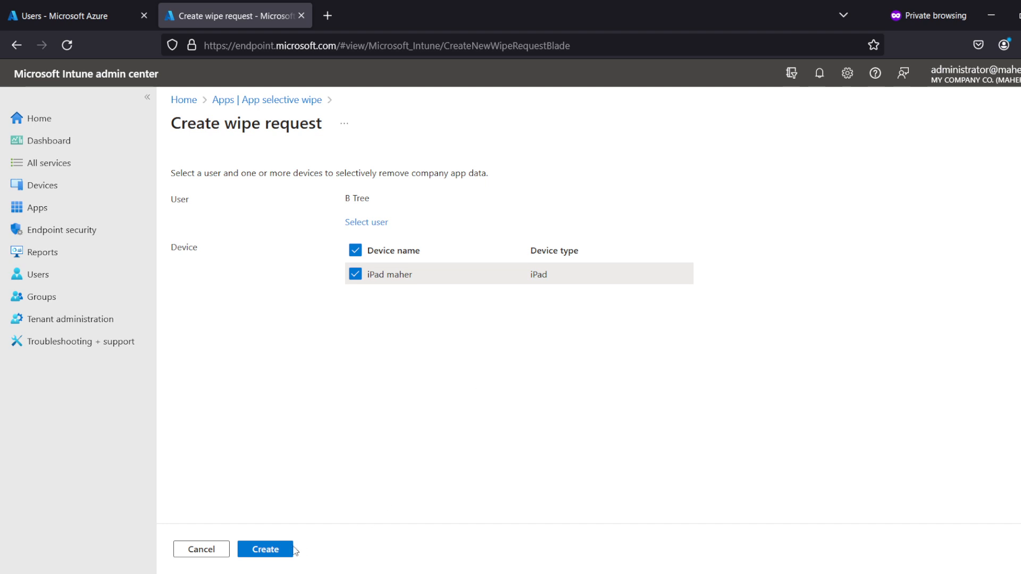
pyautogui.click(265, 549)
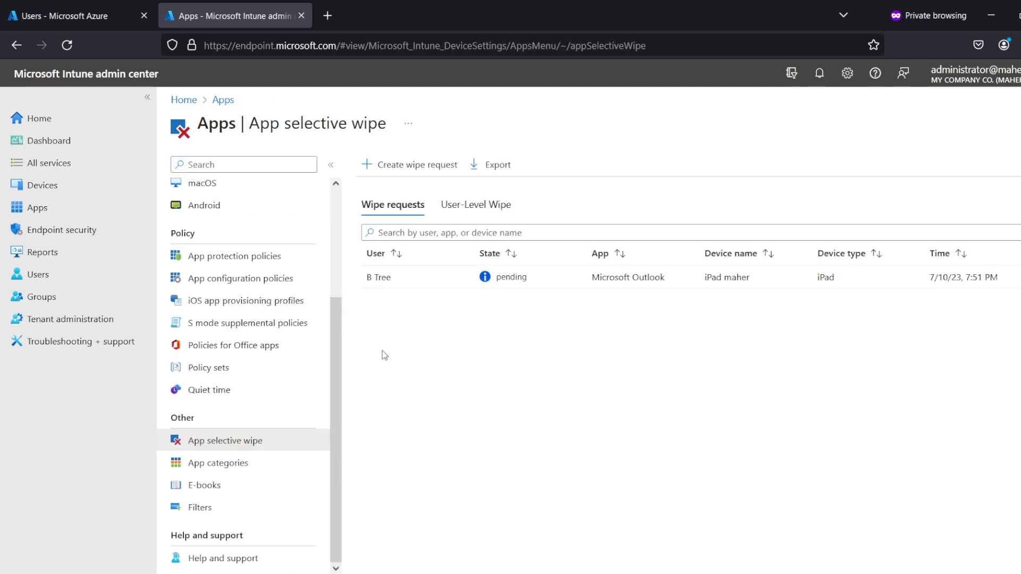
pyautogui.moveTo(714, 450)
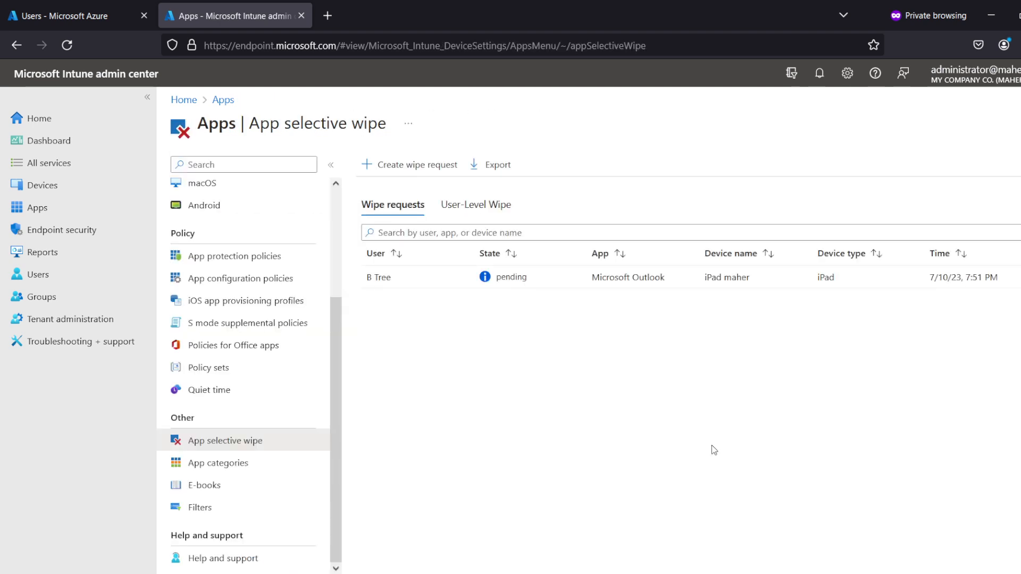
pyautogui.moveTo(690, 362)
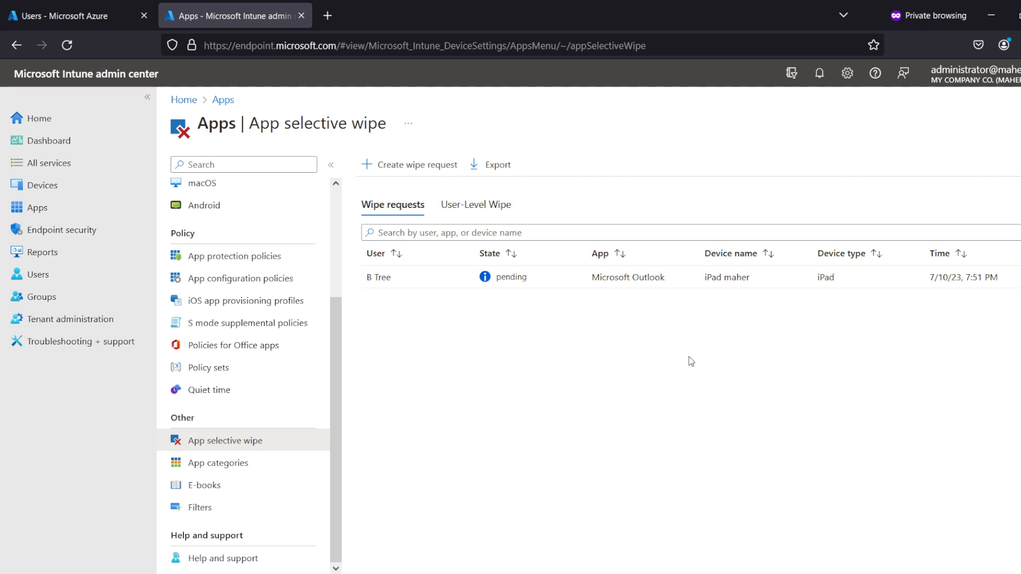
pyautogui.moveTo(747, 536)
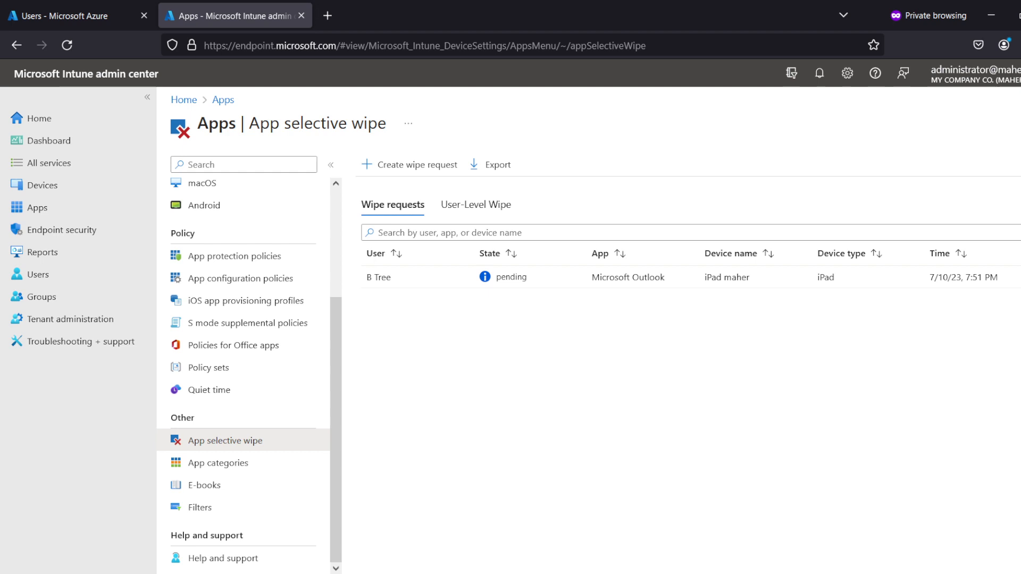
pyautogui.moveTo(689, 364)
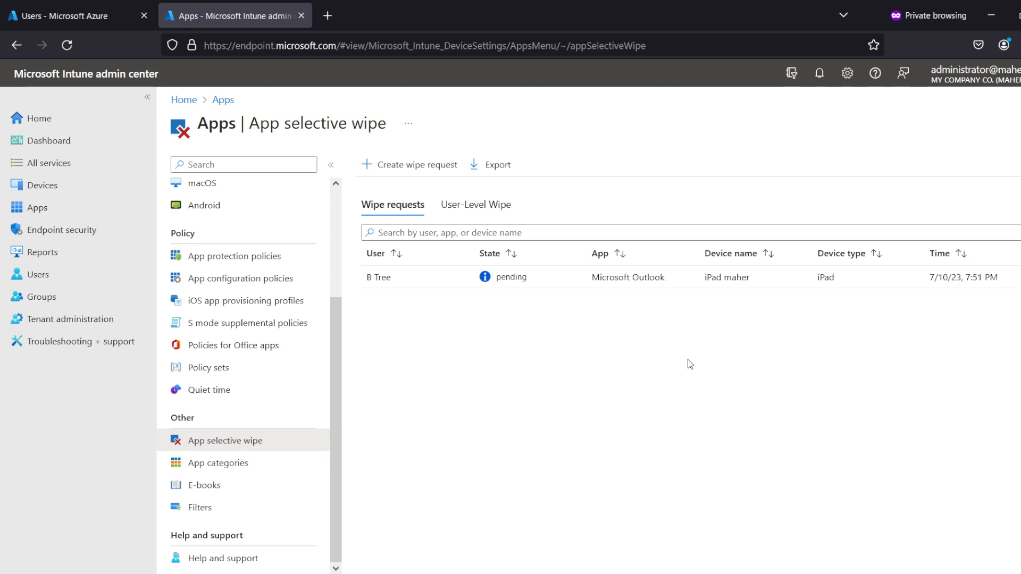
pyautogui.moveTo(676, 429)
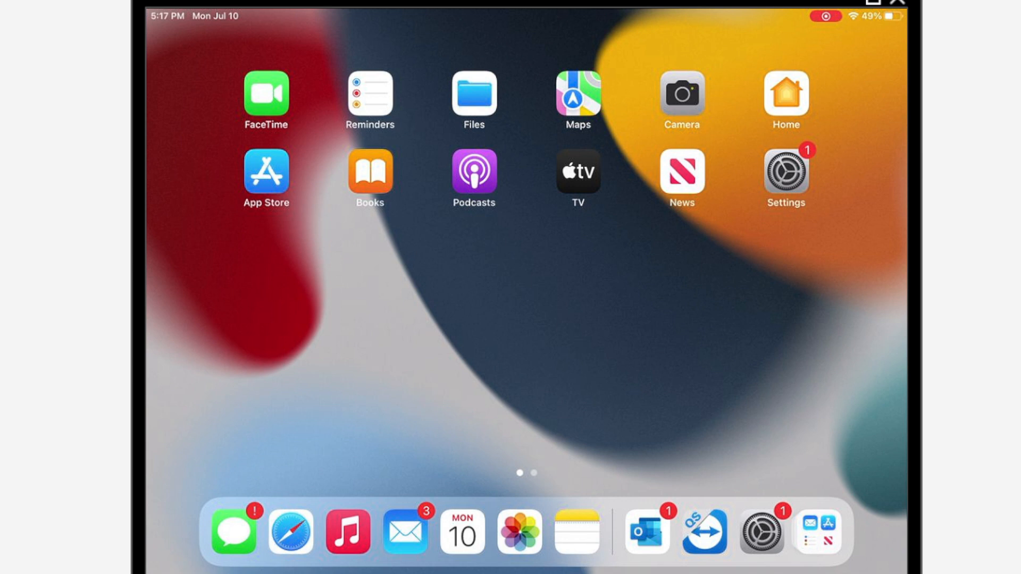
# Step: Launch Outlook on the iPad, acknowledge the Org Data Removal alert, and relaunch to its sign-in screen
pyautogui.click(646, 532)
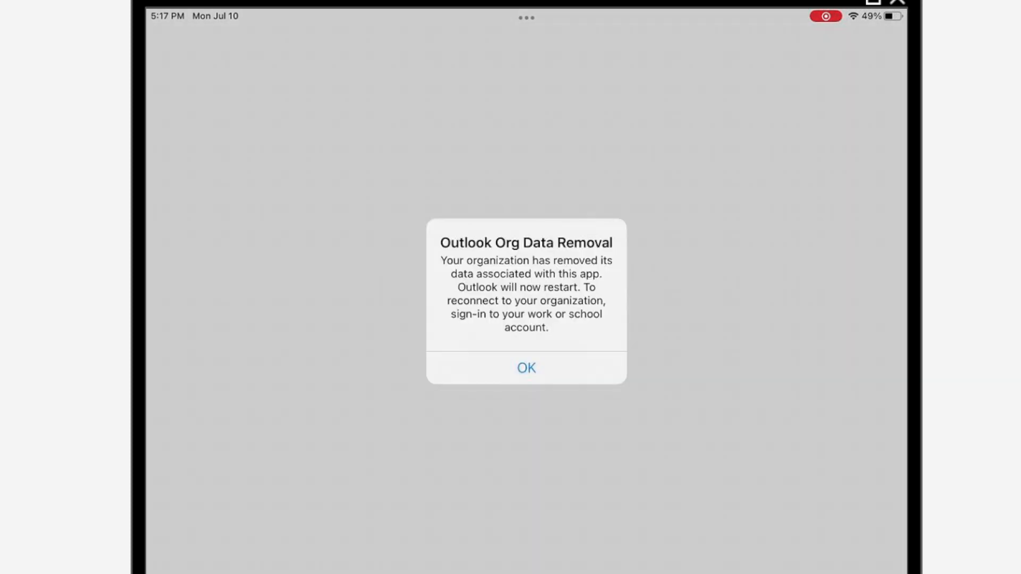
pyautogui.click(526, 367)
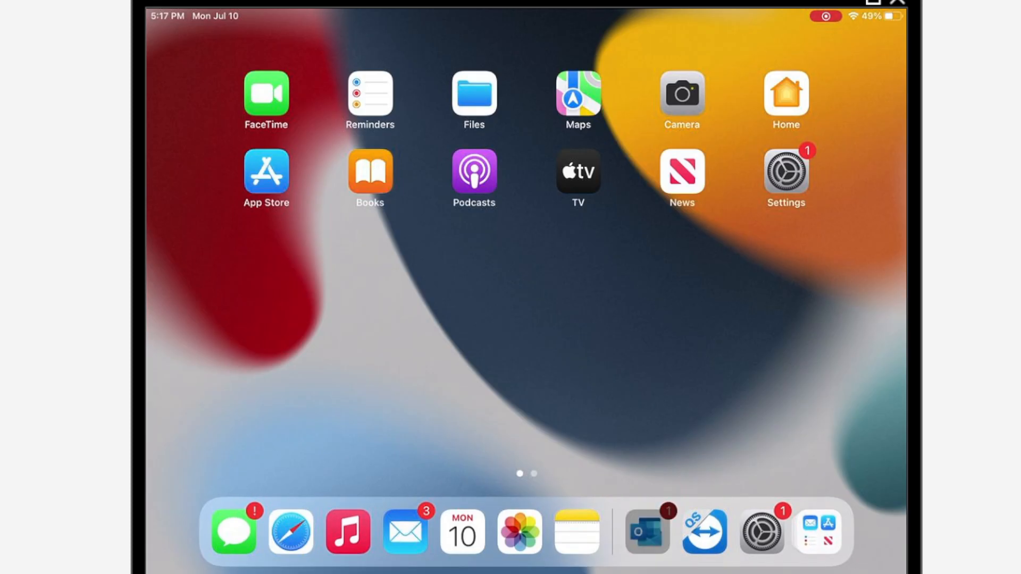
pyautogui.click(646, 532)
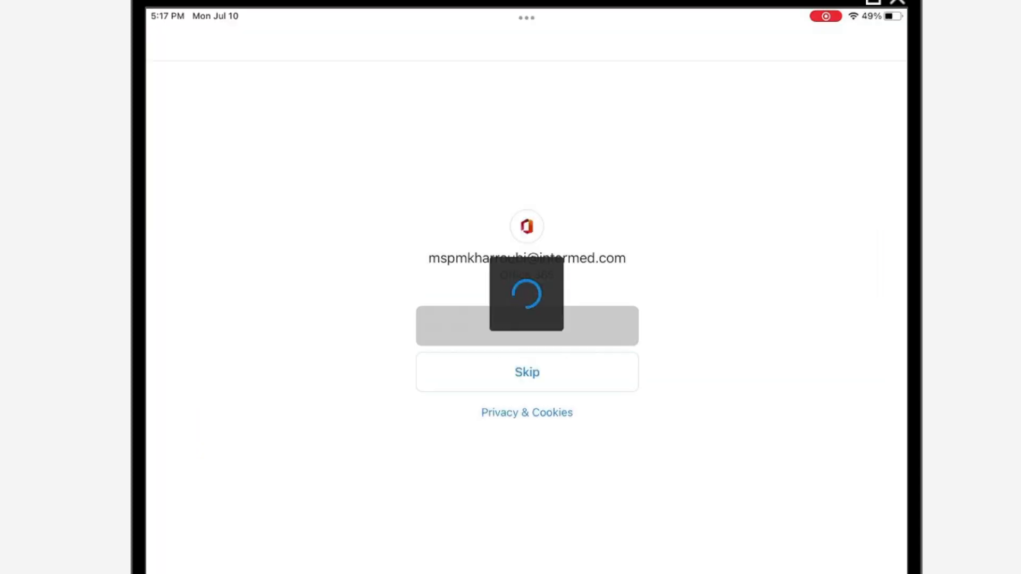